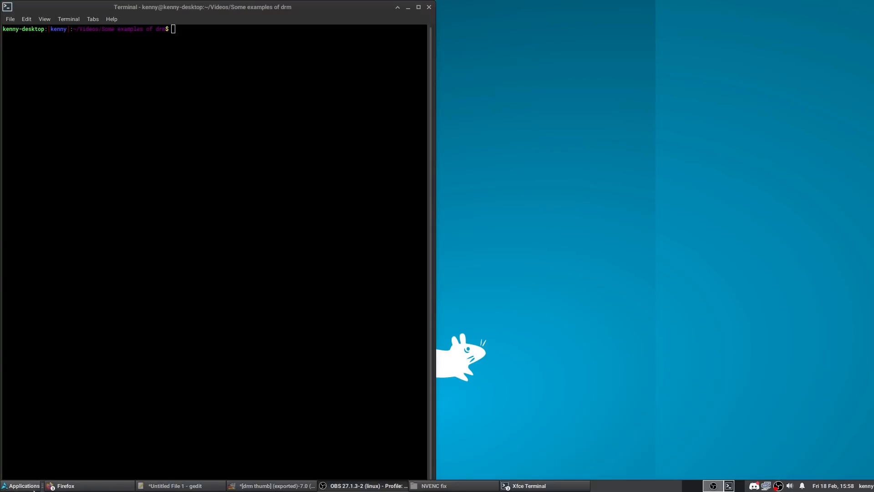
Step: Bring up the Xfce log-out dialog from the Whisker menu's power icon
left_click(21, 485)
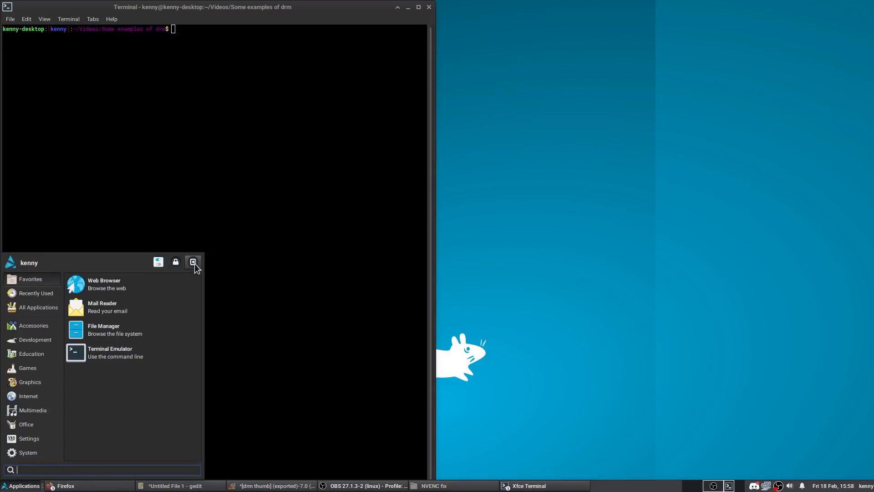
left_click(193, 262)
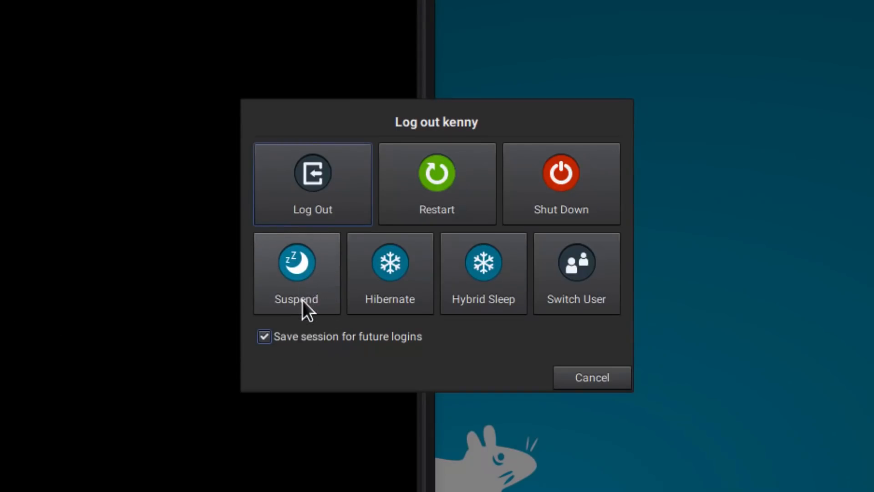
mouse_move(315, 307)
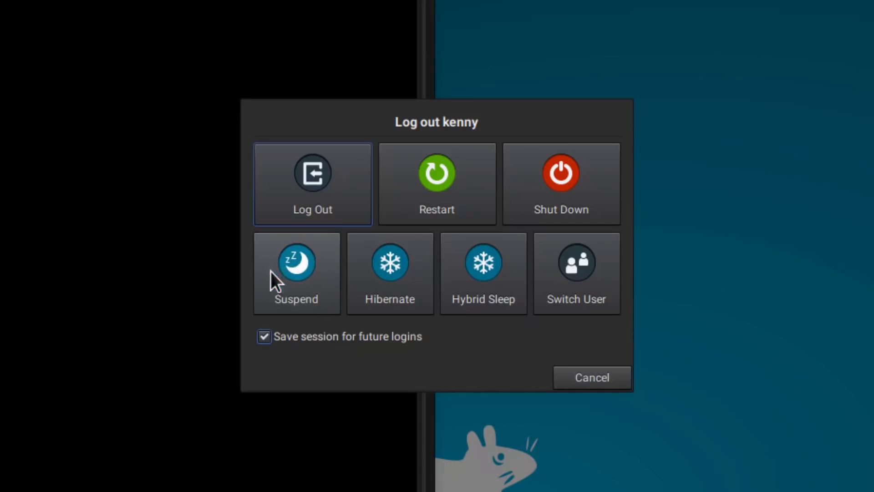
mouse_move(334, 269)
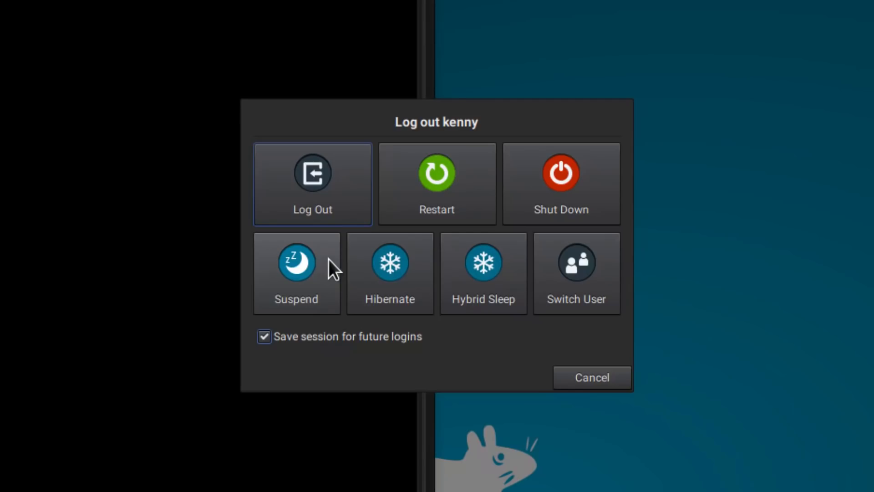
Step: Suspend the computer from the Xfce log-out dialog
left_click(592, 377)
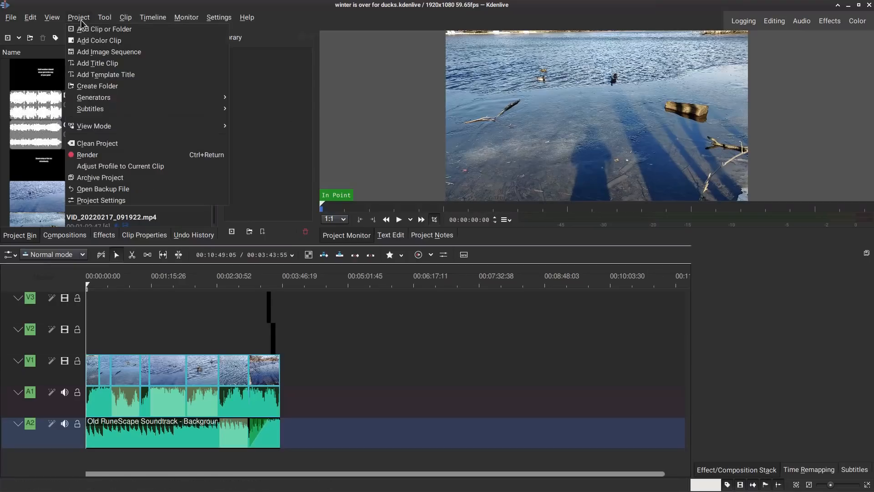
Step: Render the winter is over for ducks project to a file using the NVENC profile
left_click(87, 154)
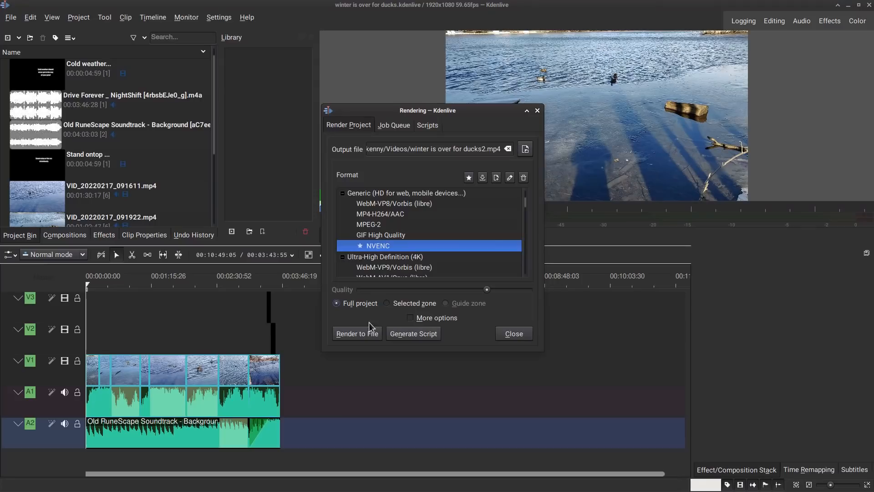
left_click(357, 333)
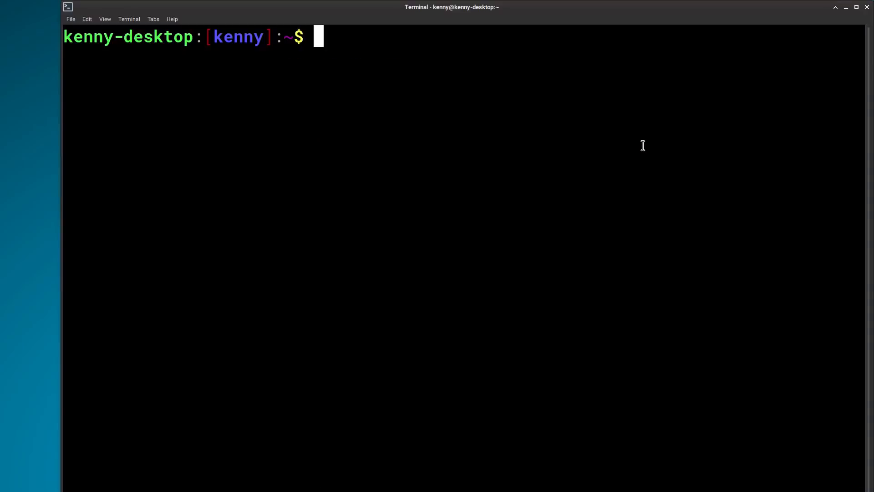
mouse_move(424, 55)
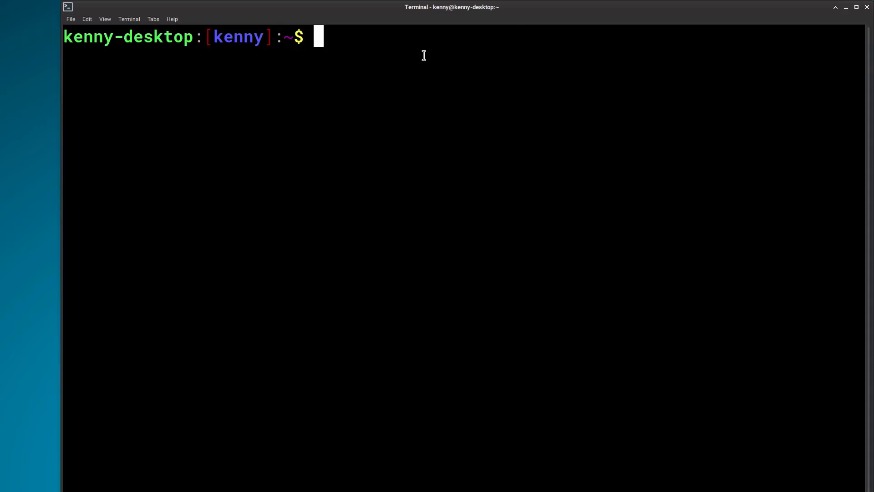
Step: Enter 'sudo rmmod nvidia_uvm && sudo modprobe nvidia_uvm' at the prompt to reload the module
type("sudo rmmod nvidia_uvm && sudo modprobe nvidia_uvm")
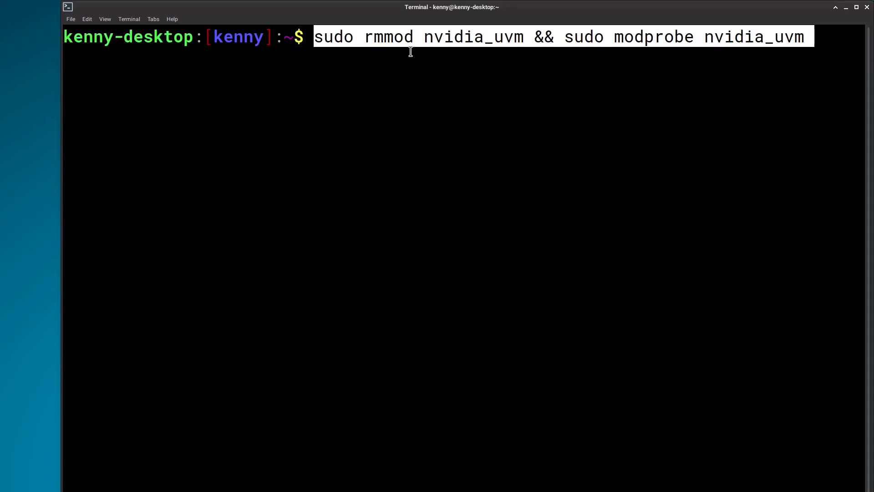
mouse_move(481, 60)
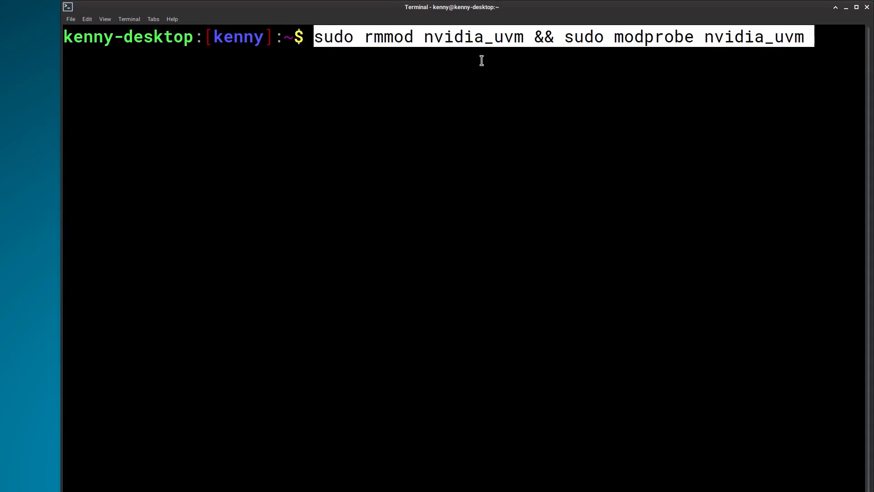
mouse_move(461, 40)
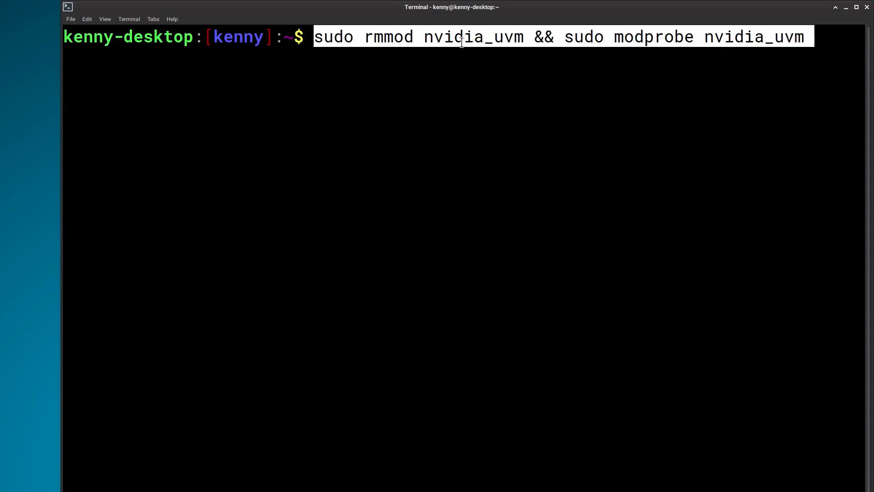
mouse_move(613, 38)
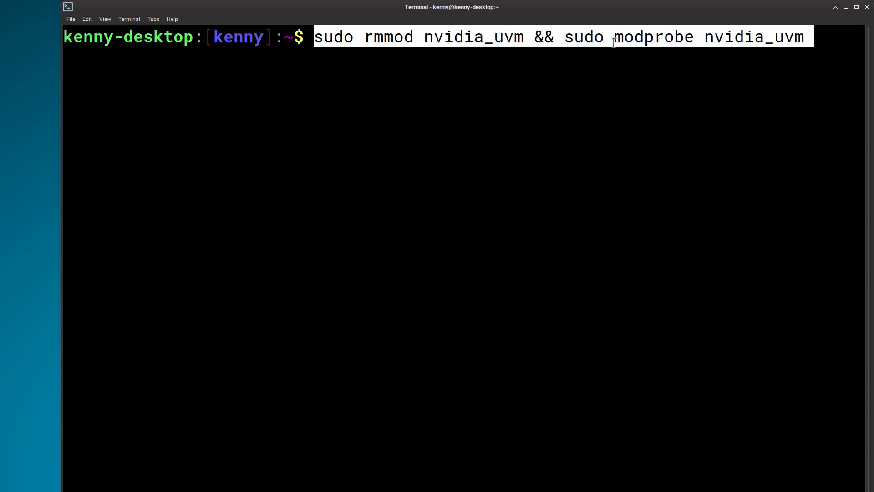
mouse_move(673, 53)
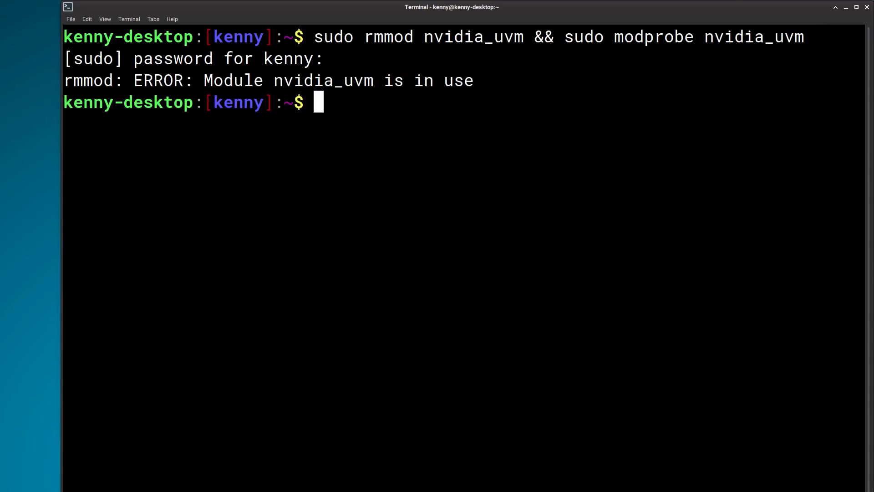
mouse_move(488, 76)
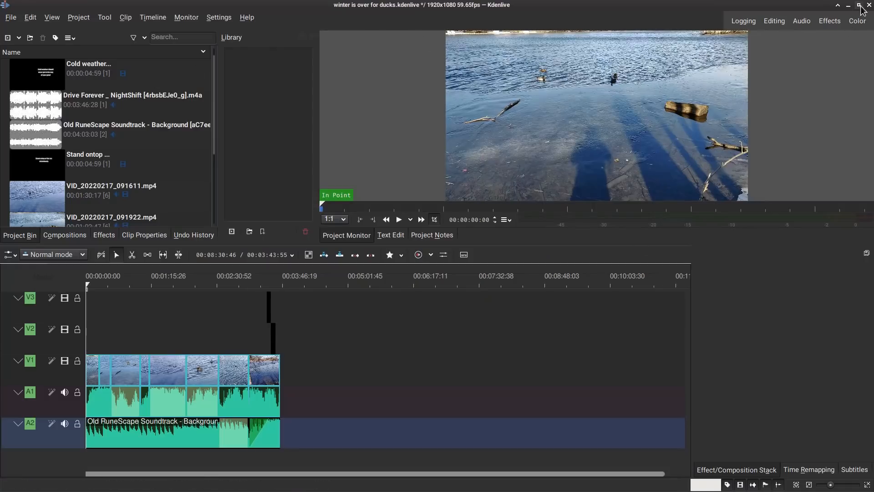
Step: Run Clean Project from the Project menu to remove unused items
left_click(77, 17)
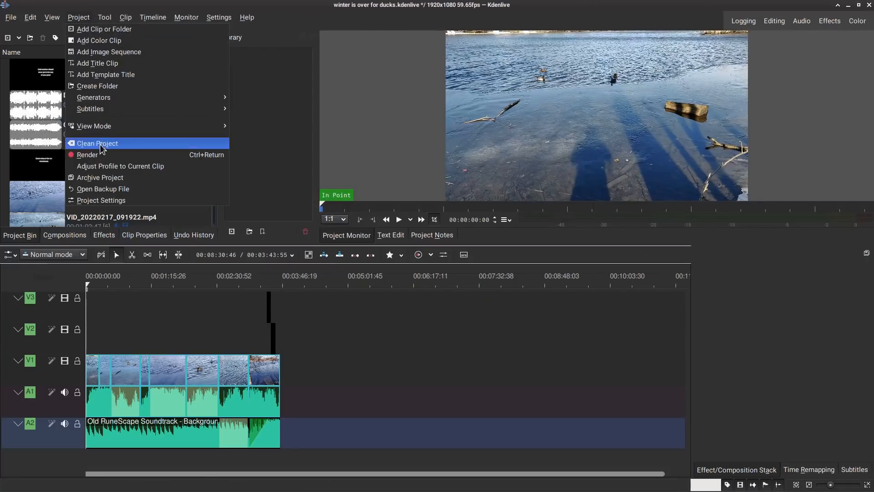
left_click(87, 155)
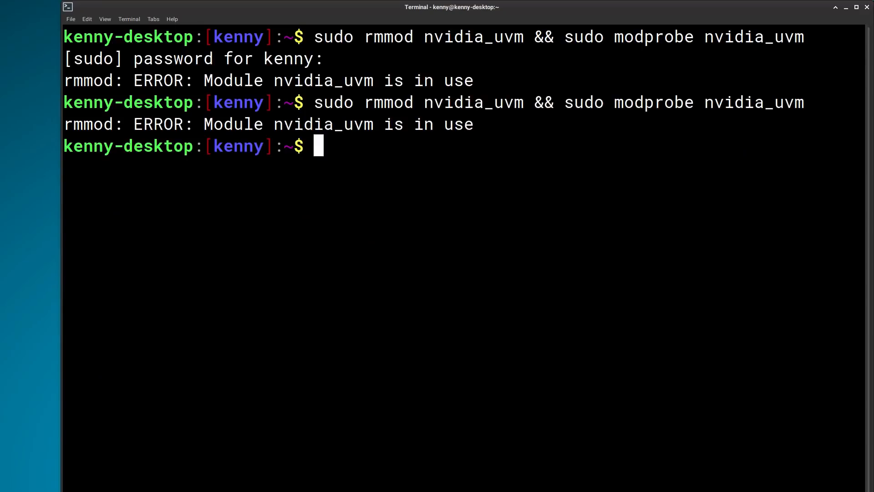
Step: Run 'lsof | grep nvidia.uvm' to find OBS holding the module, then reload nvidia_uvm cleanly
type("lsof | grep")
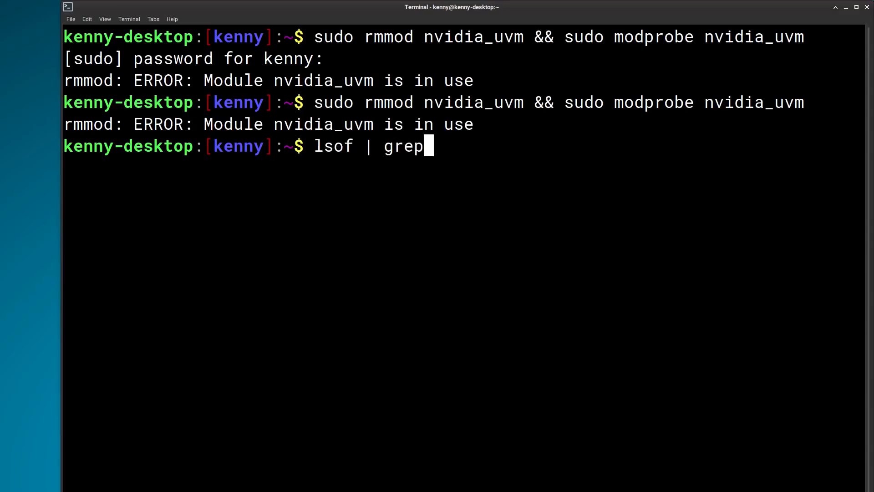
type("nvidia.uvm")
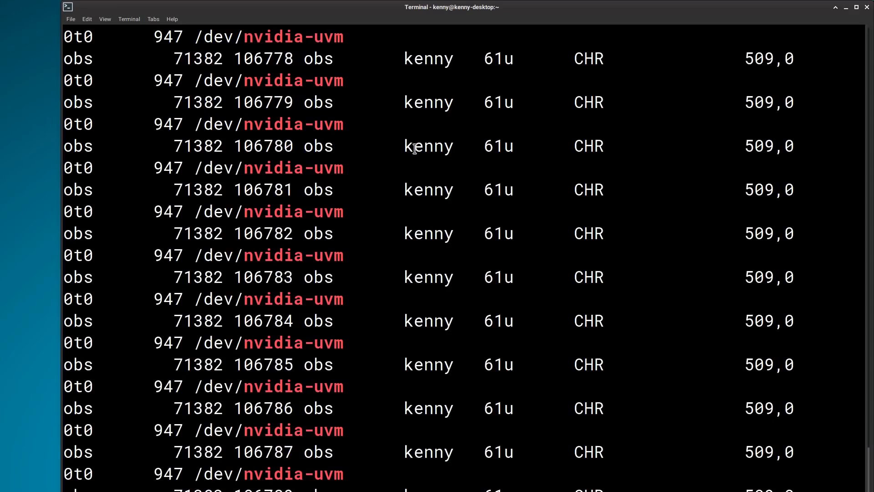
mouse_move(428, 140)
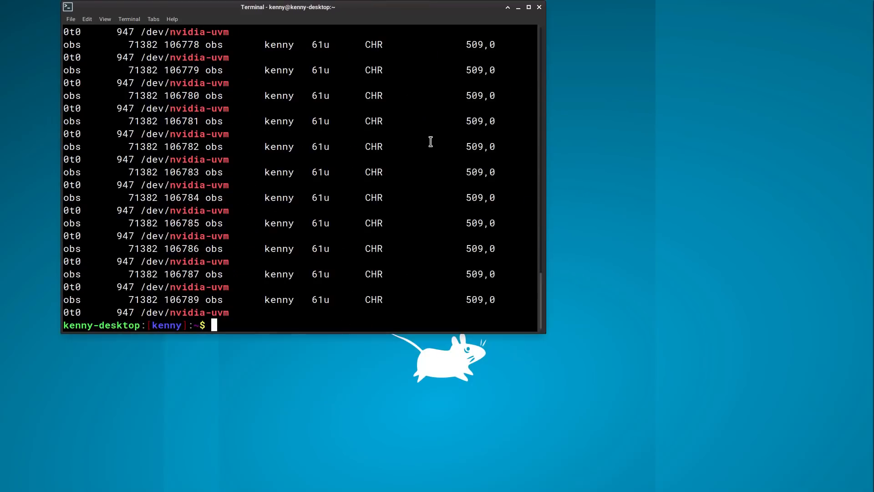
left_click(527, 6)
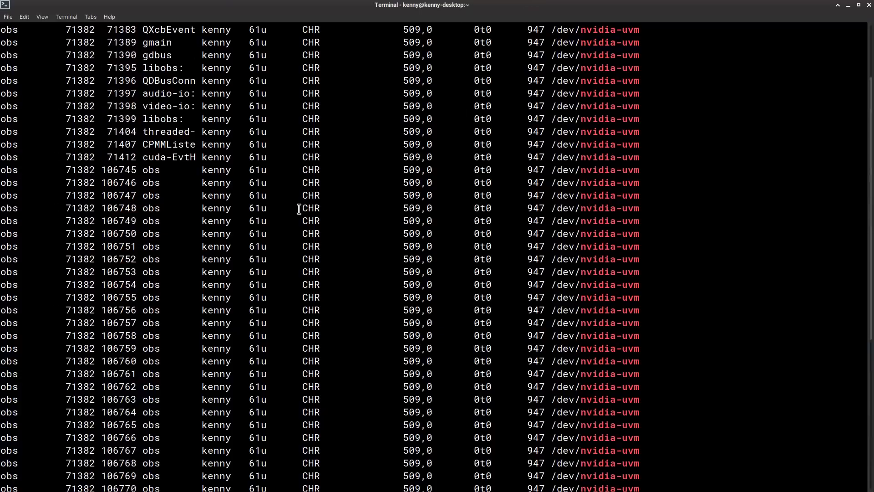
key("Return")
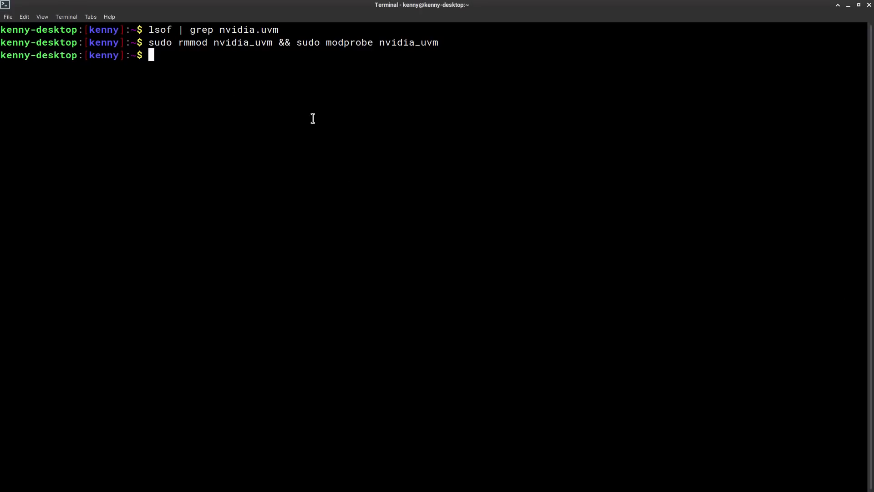
type("lsof | grep nvidia.uvm")
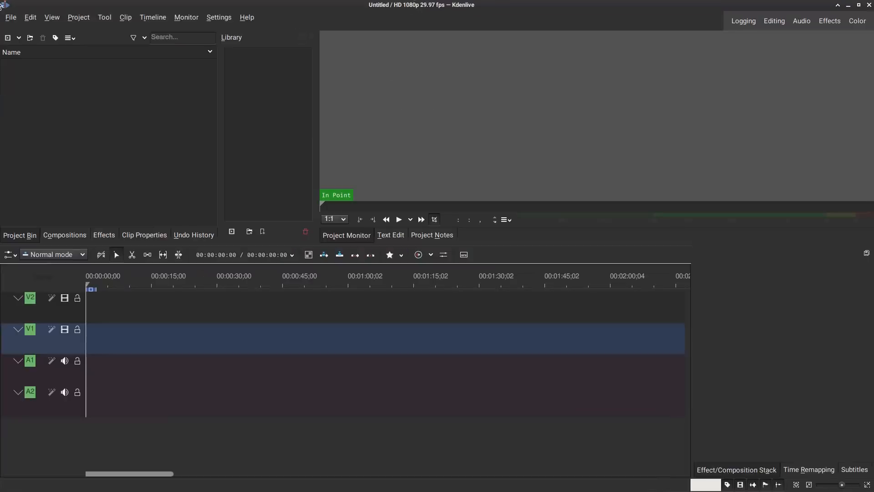
Step: Reopen winter is over for ducks.kdenlive from recent files and bring up its NVENC render settings
left_click(10, 17)
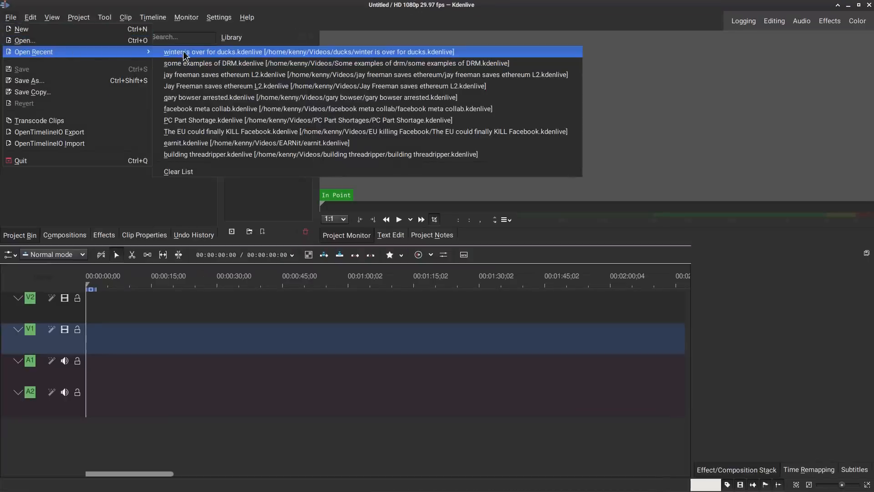
left_click(309, 52)
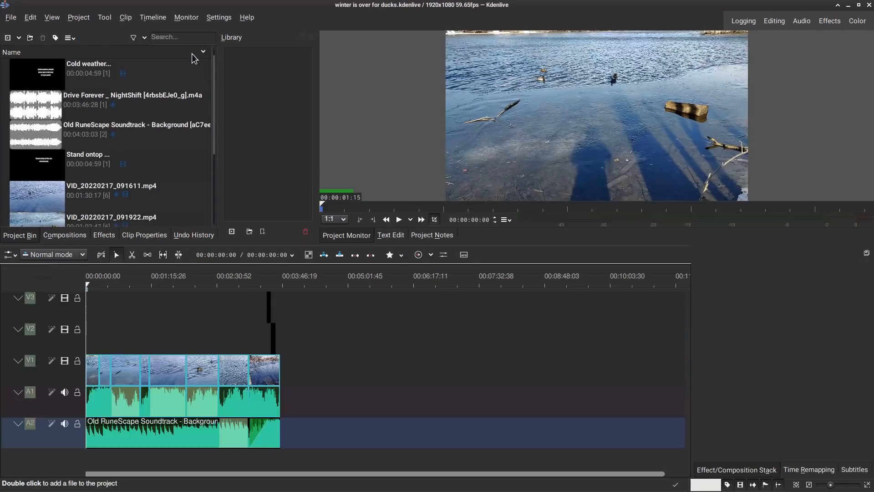
left_click(78, 18)
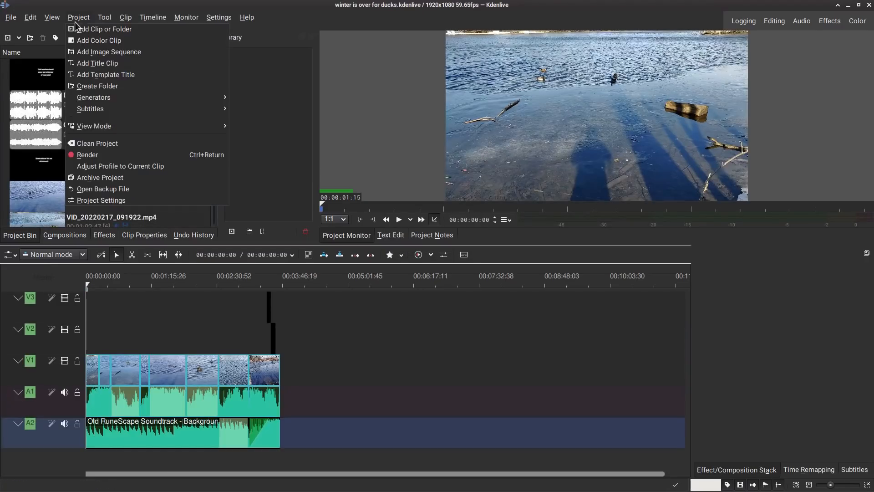
left_click(88, 155)
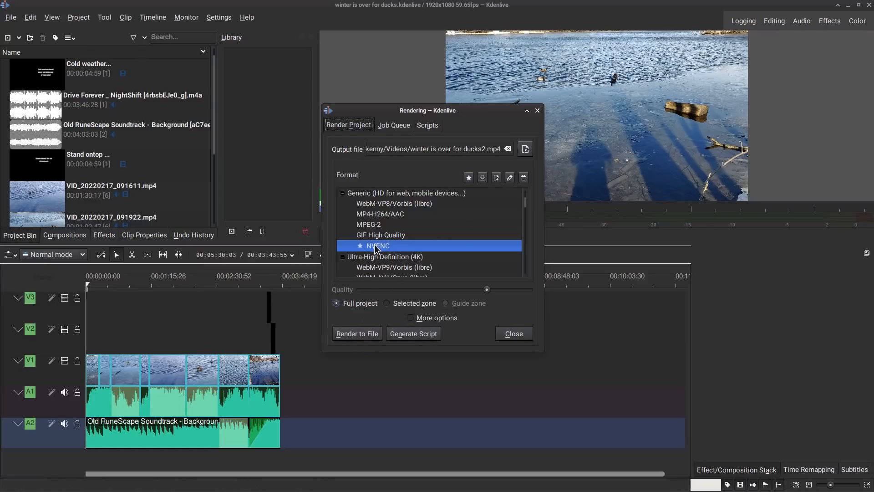
Step: Render to file with NVENC, confirming overwrite of winter is over for ducks2.mp4
left_click(357, 333)
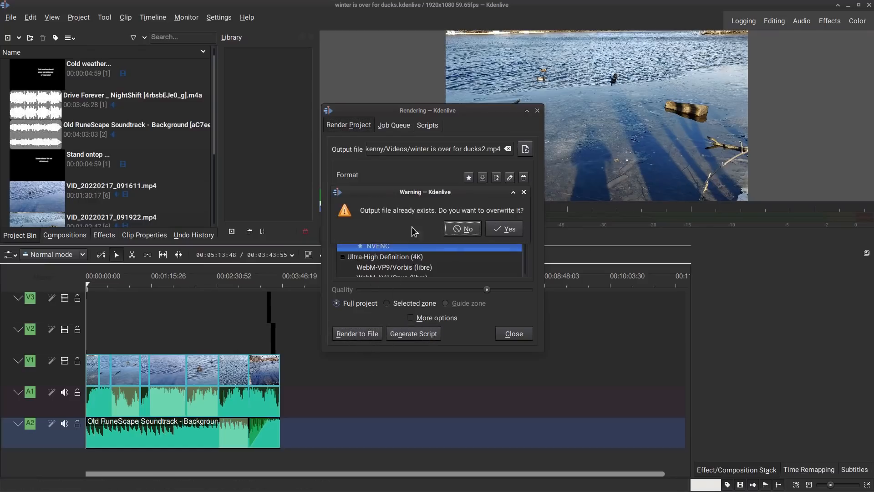
left_click(502, 228)
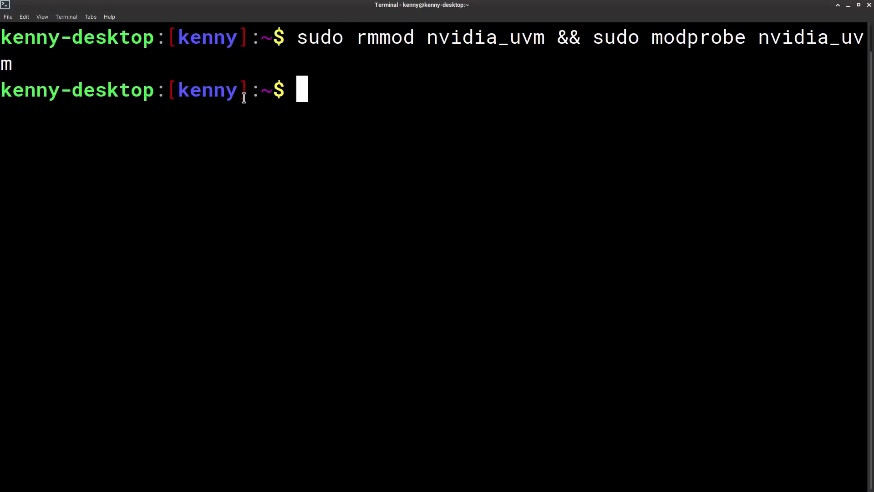
key("Return")
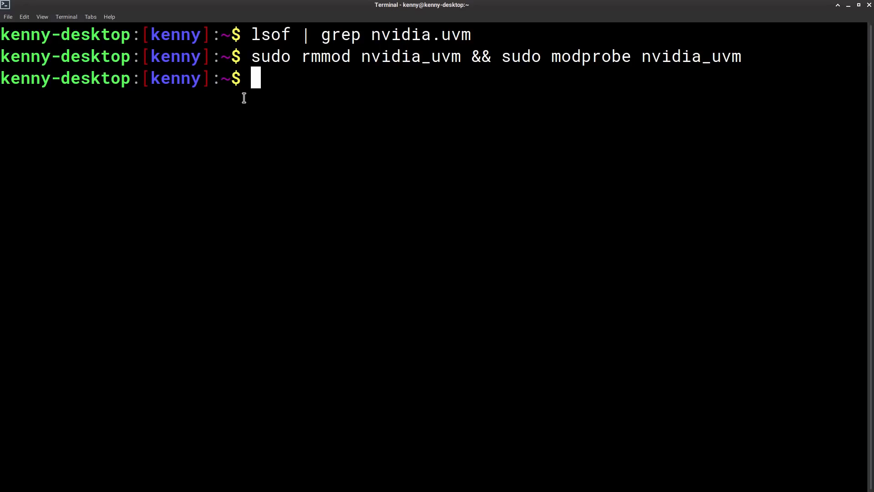